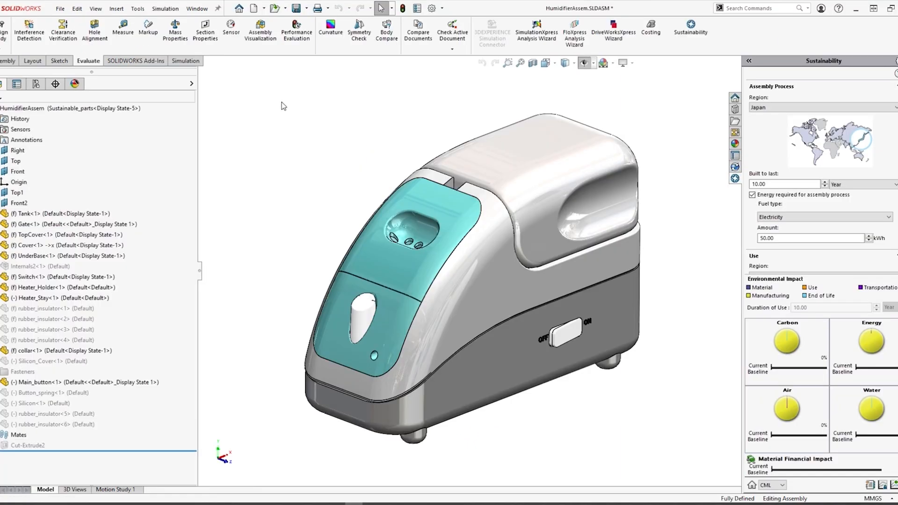
# Run the Sustainability evaluation for assembly in Japan, 10-year life, 50 kWh electricity.
pyautogui.click(260, 29)
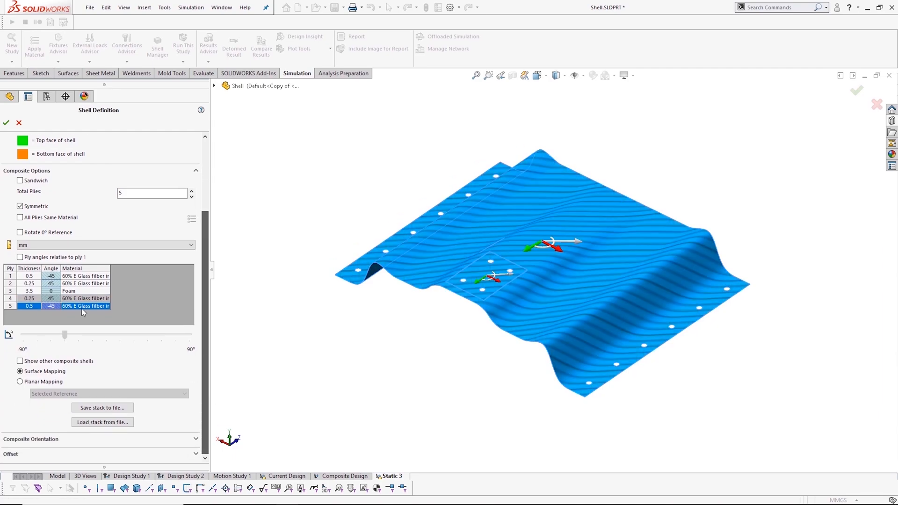
# Define the wavy shell as a symmetric five-ply composite with a foam core between glass-fibre plies.
pyautogui.click(7, 121)
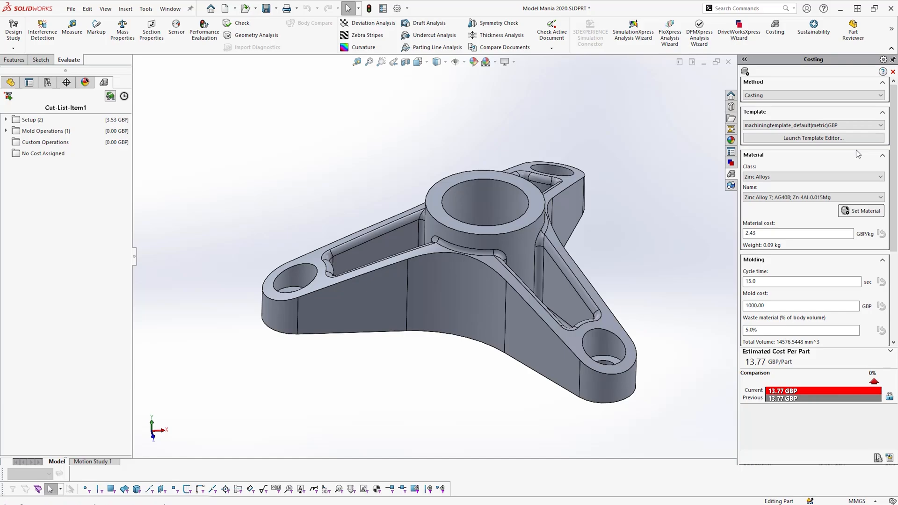
# Estimate casting cost for the bracket in Zinc Alloy 7, giving 13.77 GBP per part.
pyautogui.click(810, 177)
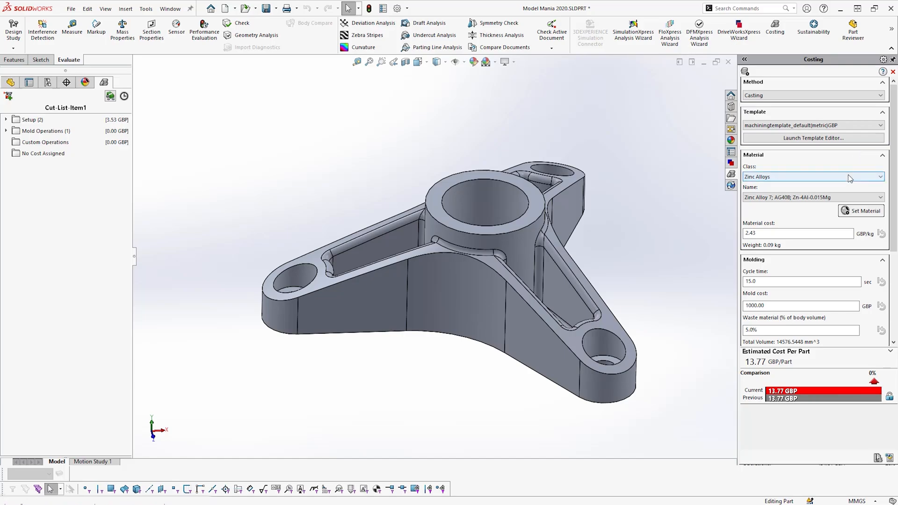
pyautogui.click(813, 177)
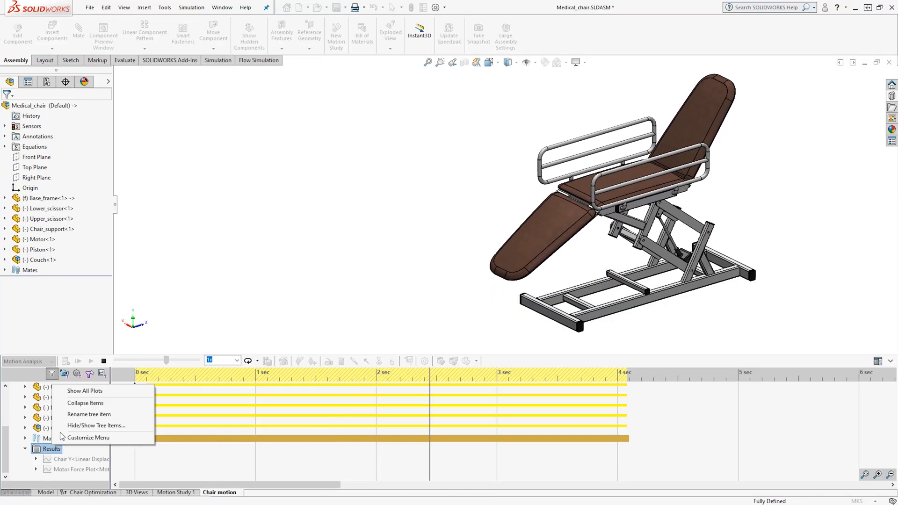
# Review the chair motion study results, then start flattening the harness route as an annotation.
pyautogui.click(85, 391)
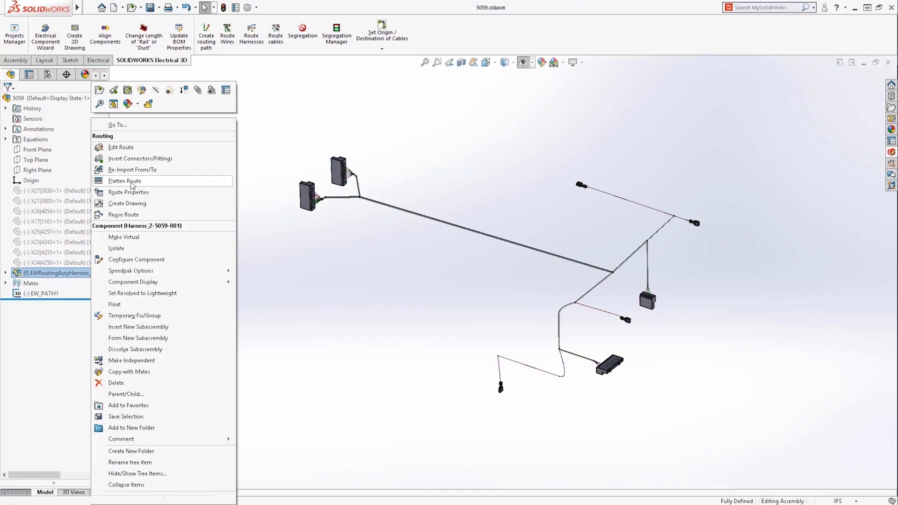
pyautogui.click(124, 181)
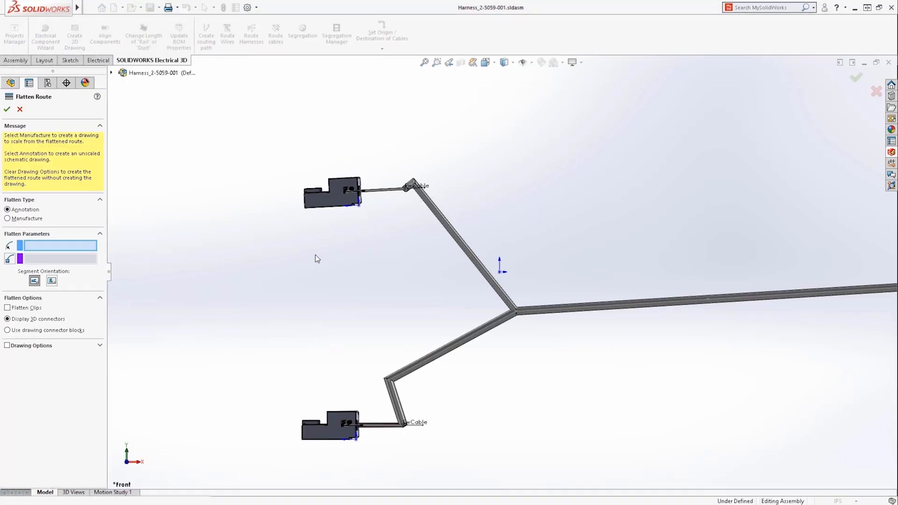